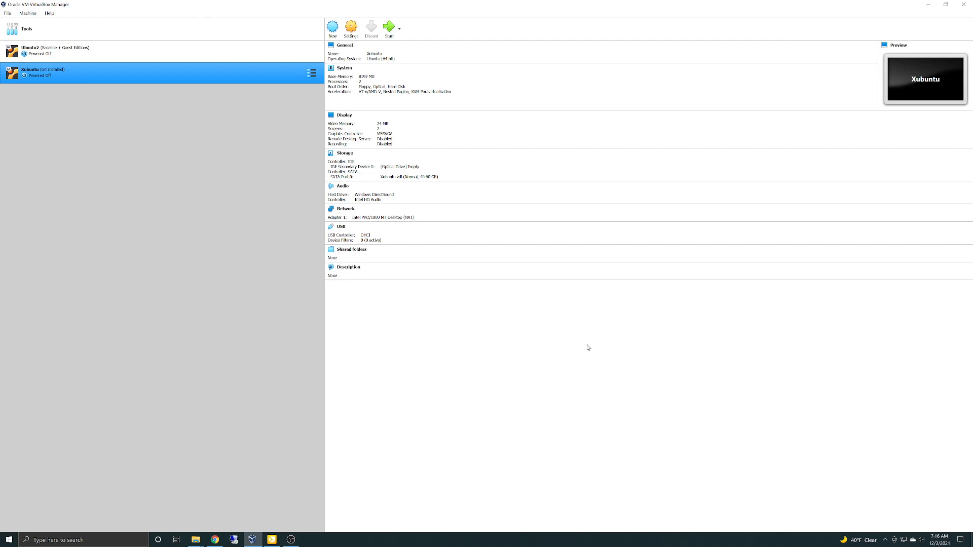
mouse_move(142, 345)
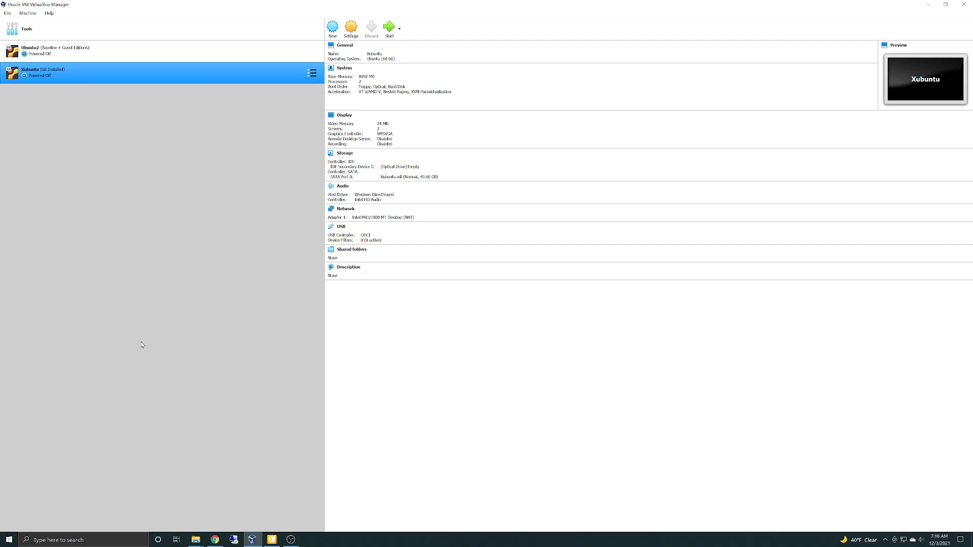
mouse_move(197, 350)
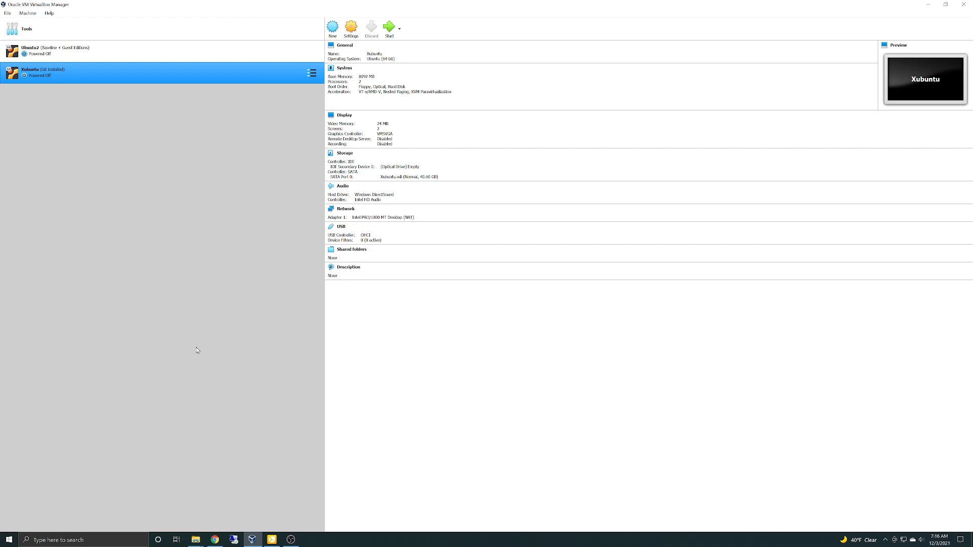
mouse_move(176, 236)
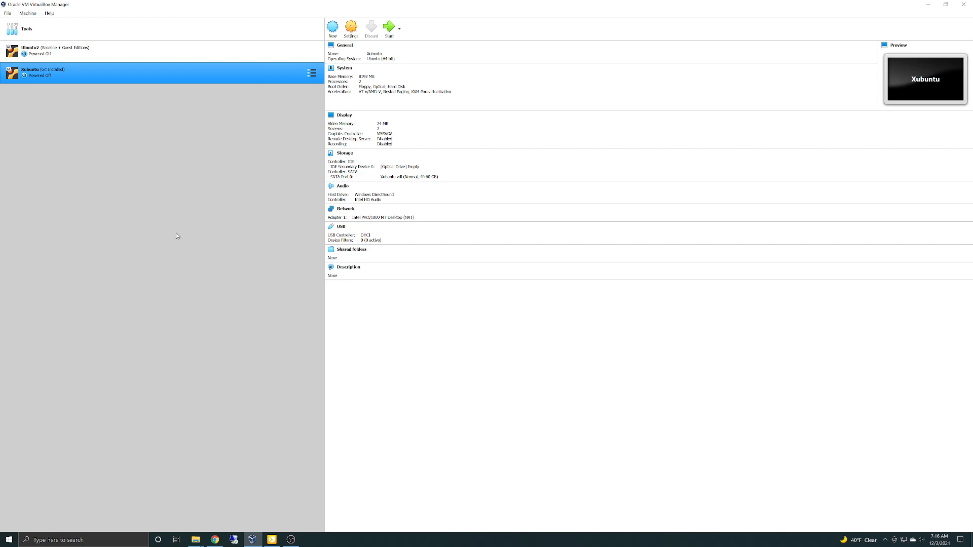
mouse_move(67, 77)
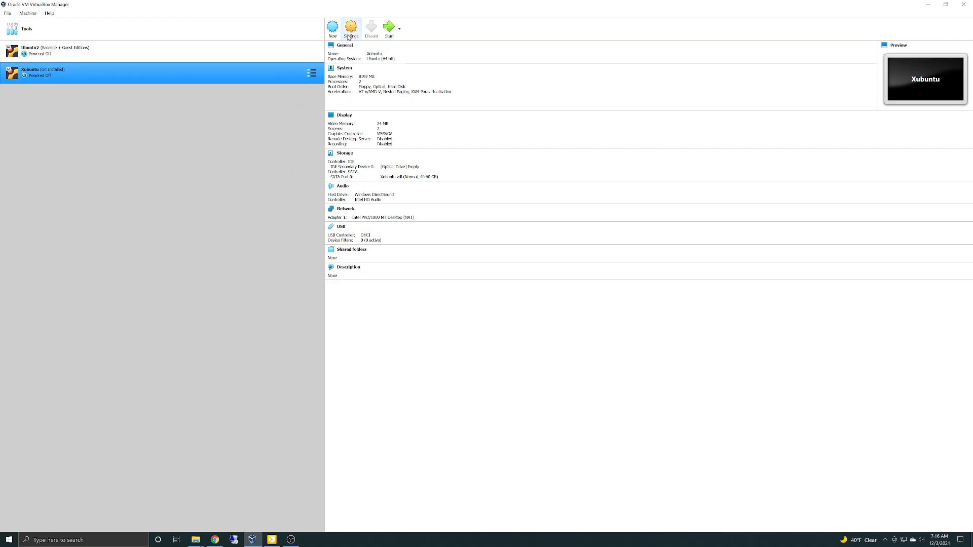
mouse_move(135, 189)
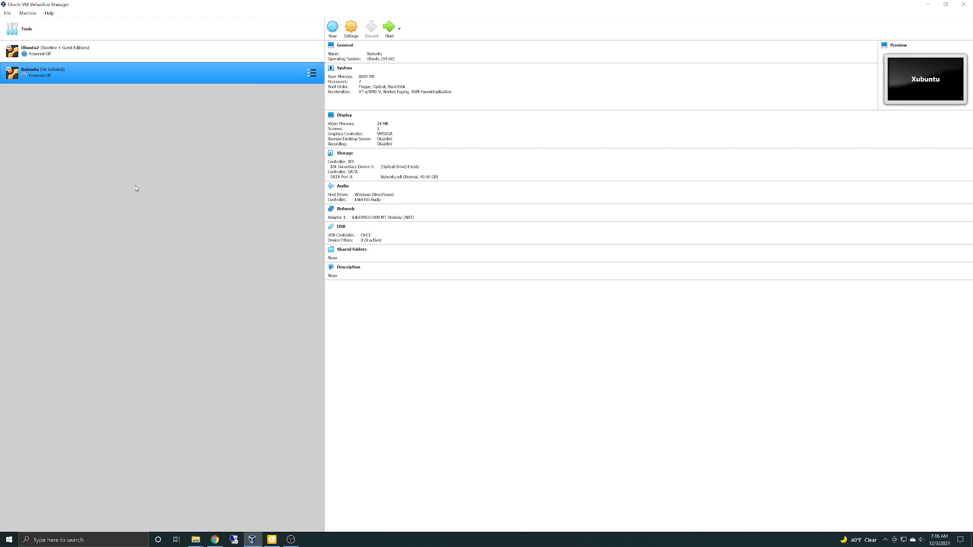
mouse_move(208, 170)
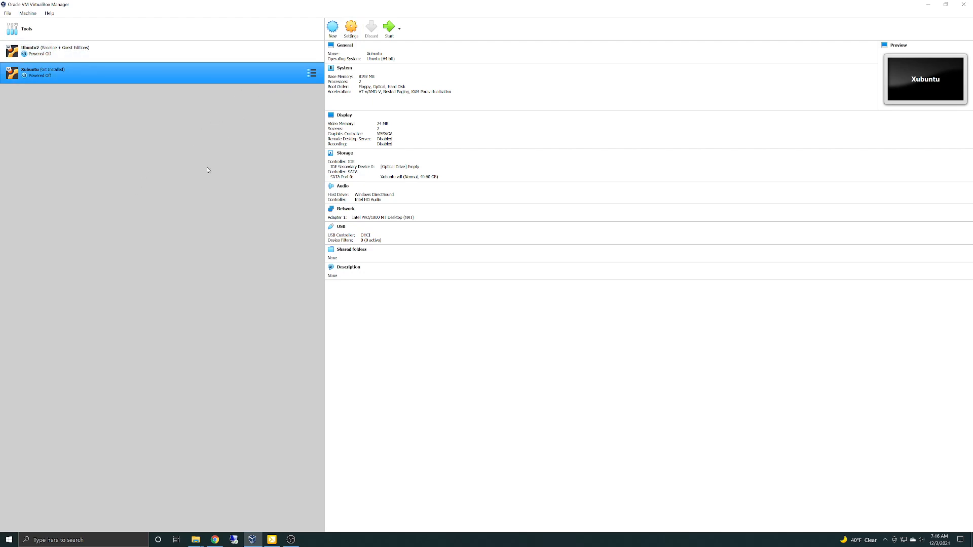
mouse_move(281, 145)
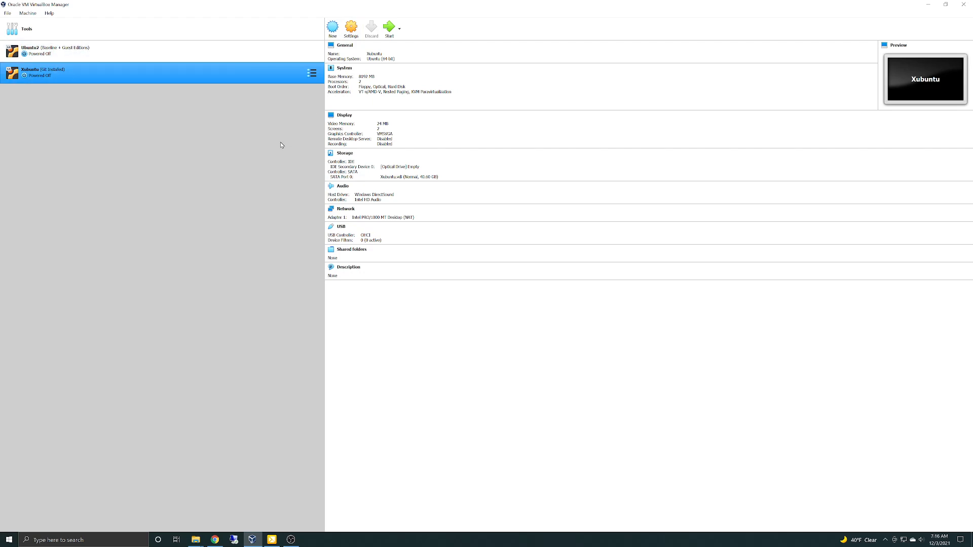
Show the Audio page of the Xubuntu machine's settings, with audio and output enabled
left_click(350, 27)
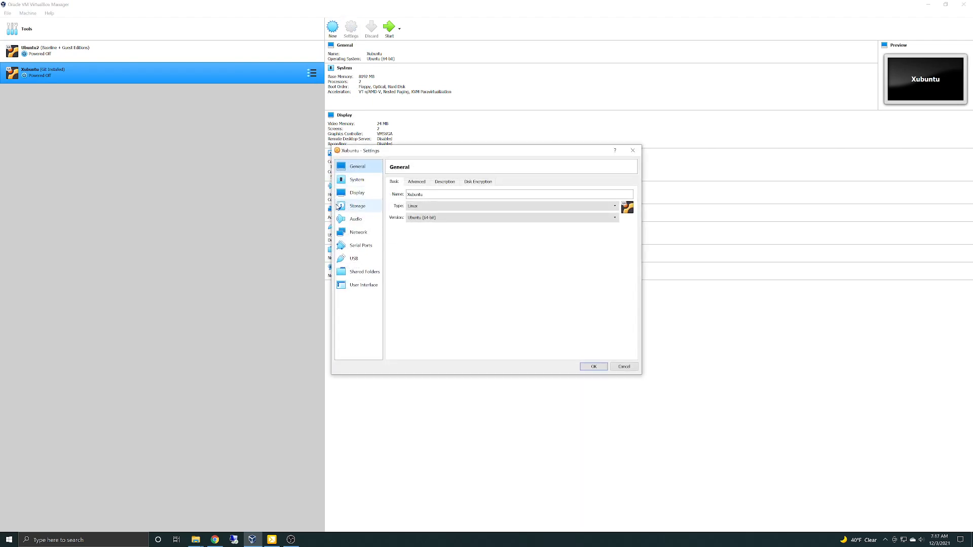
left_click(356, 219)
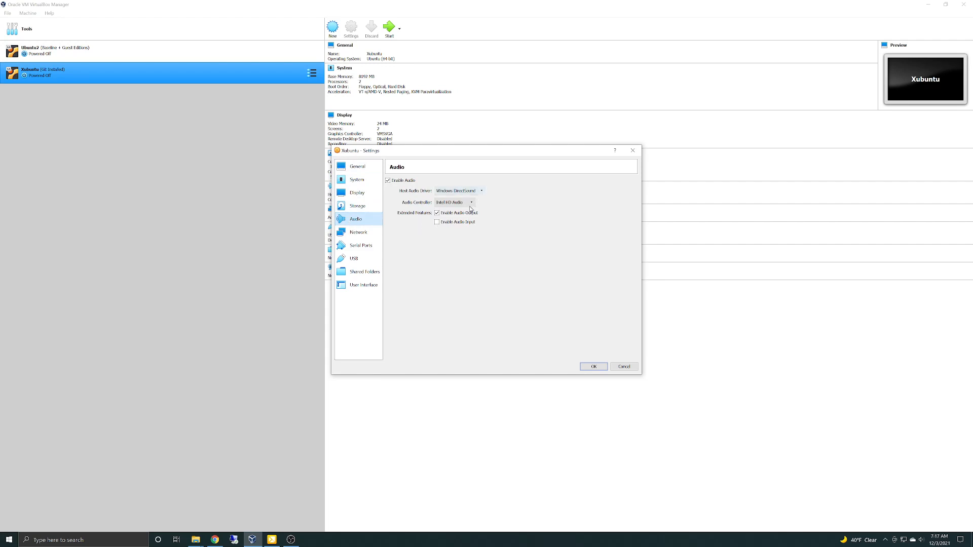
Choose Intel HD Audio as the audio controller and confirm the settings with OK
left_click(471, 203)
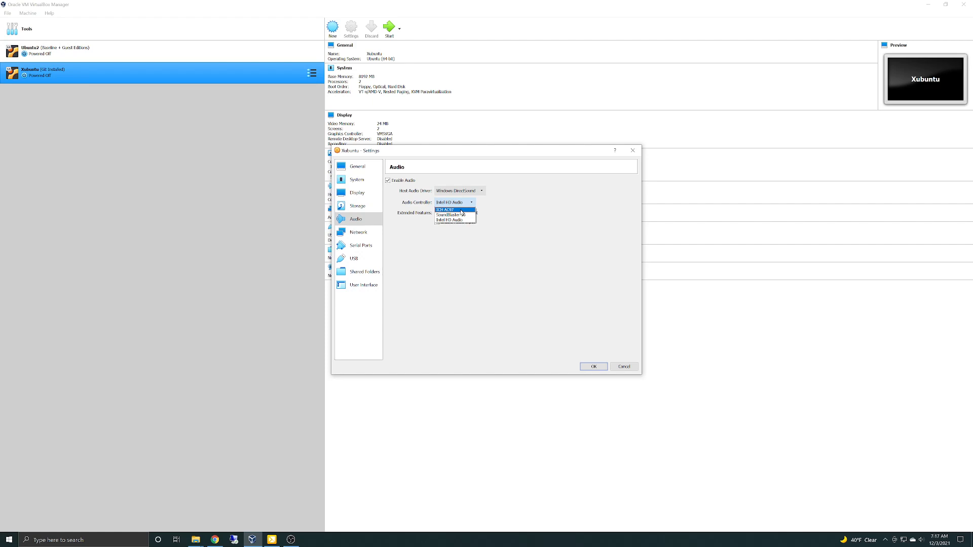
mouse_move(450, 220)
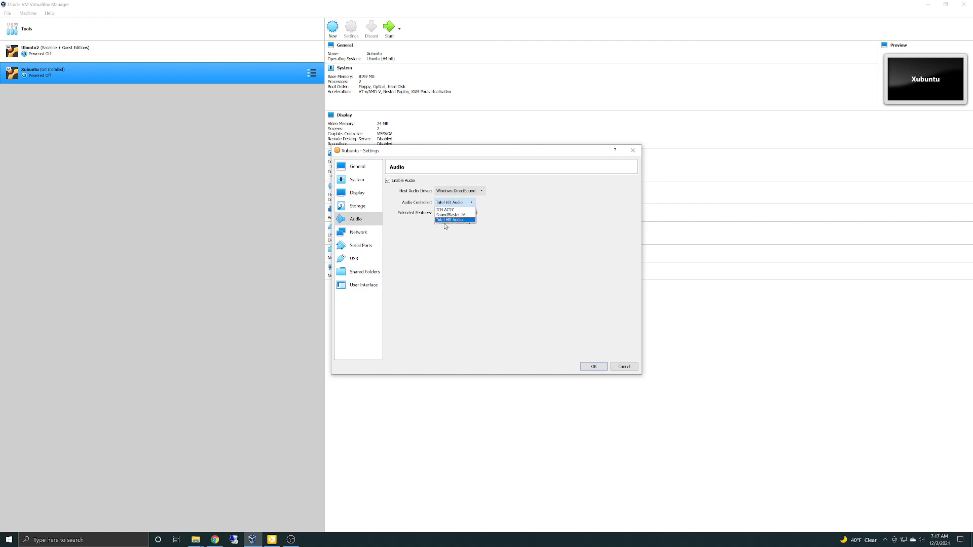
mouse_move(440, 289)
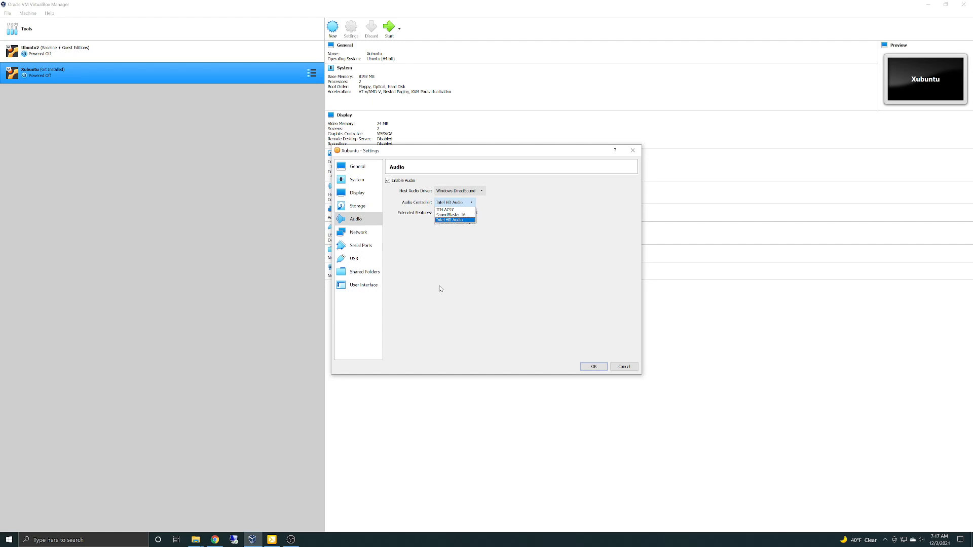
left_click(455, 219)
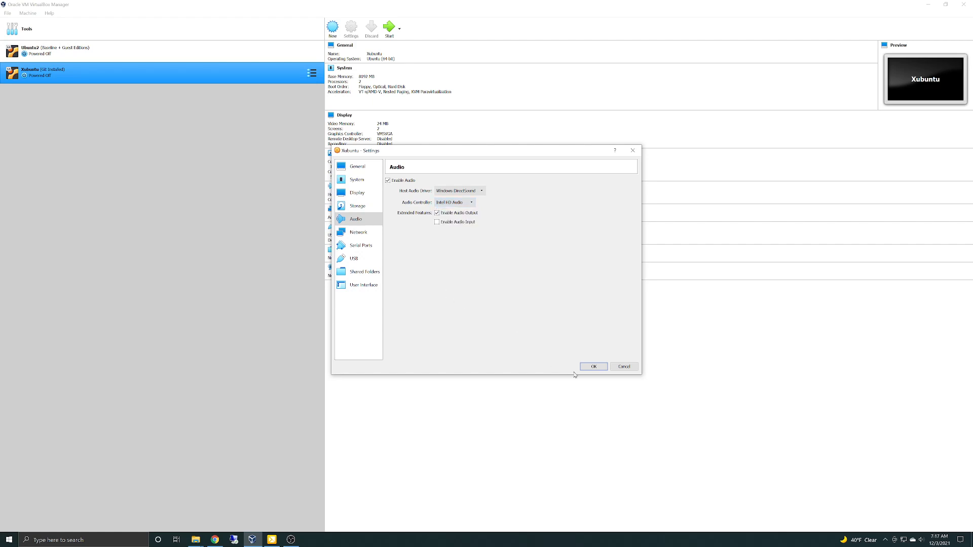
left_click(593, 366)
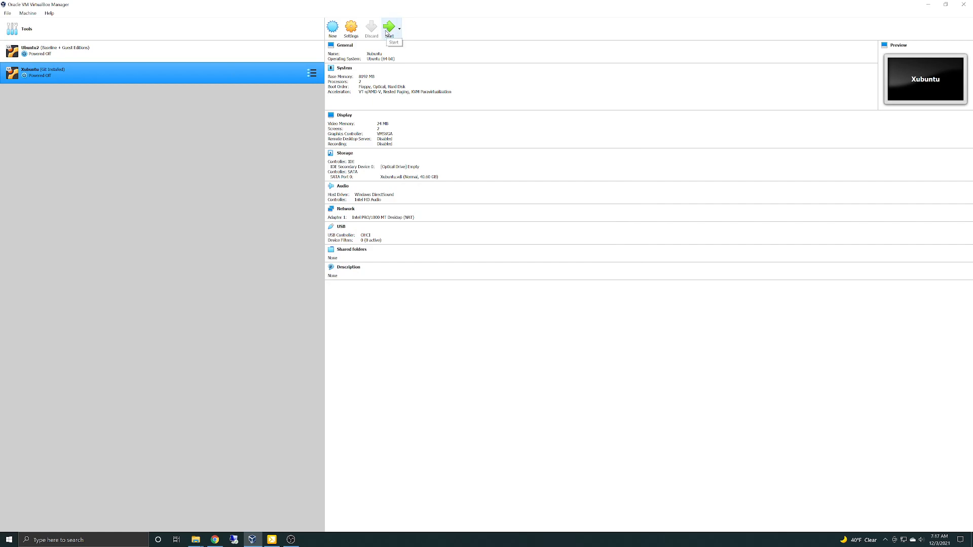
mouse_move(285, 145)
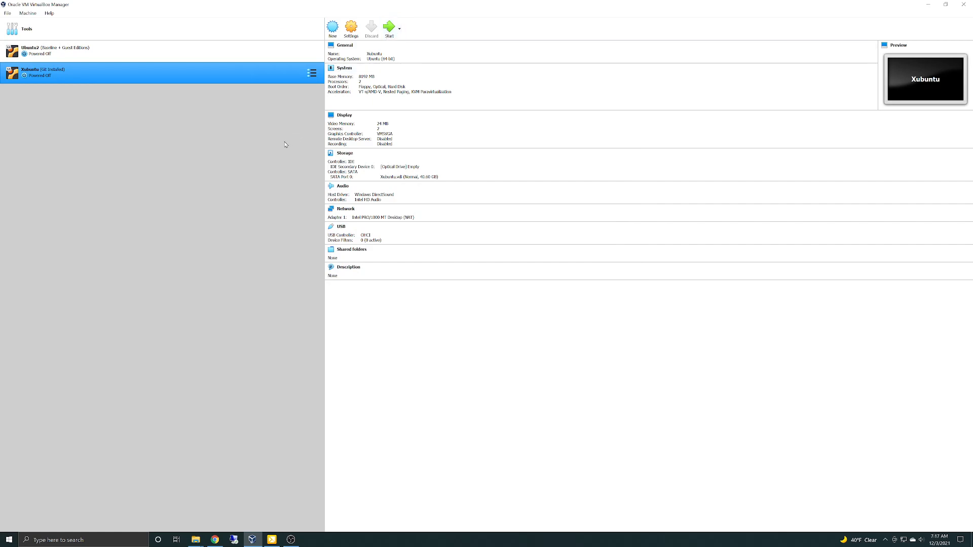
mouse_move(228, 203)
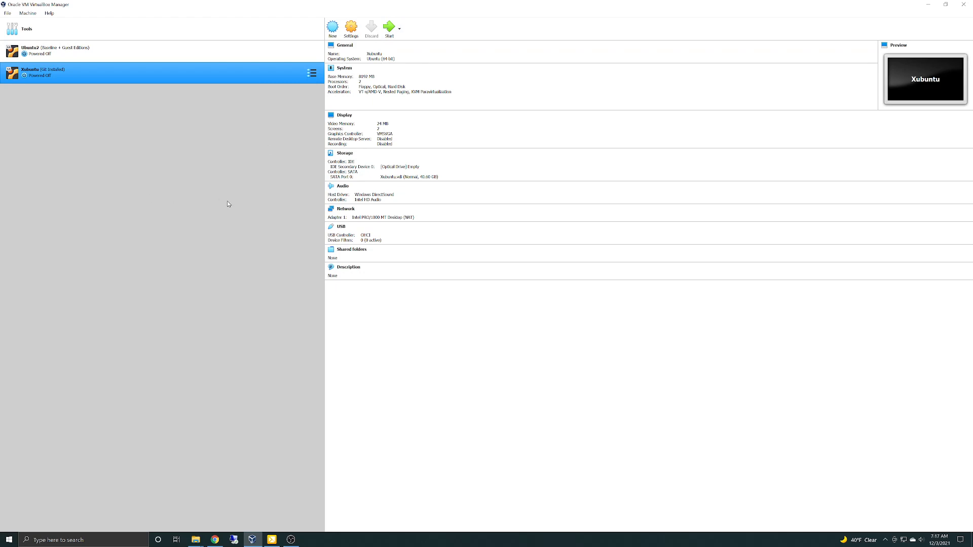
mouse_move(214, 204)
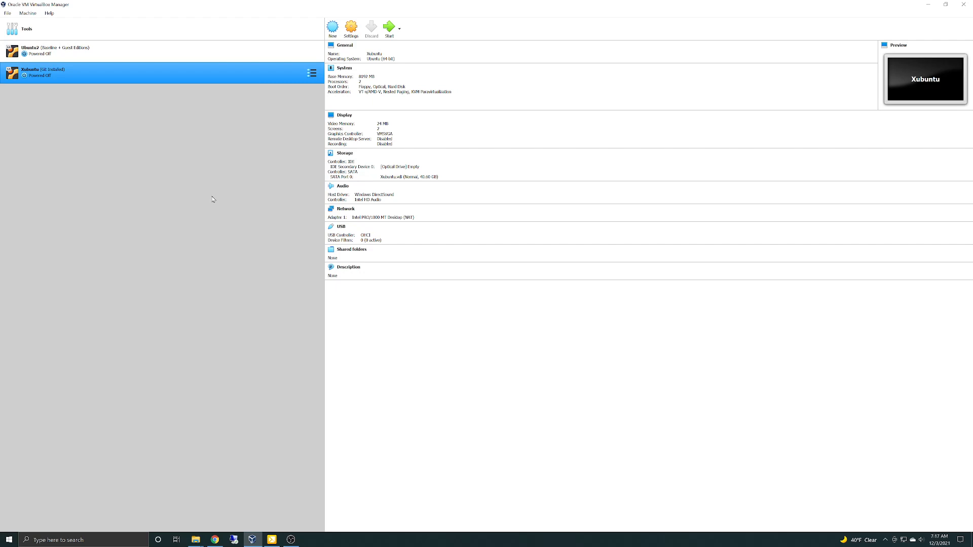
mouse_move(402, 355)
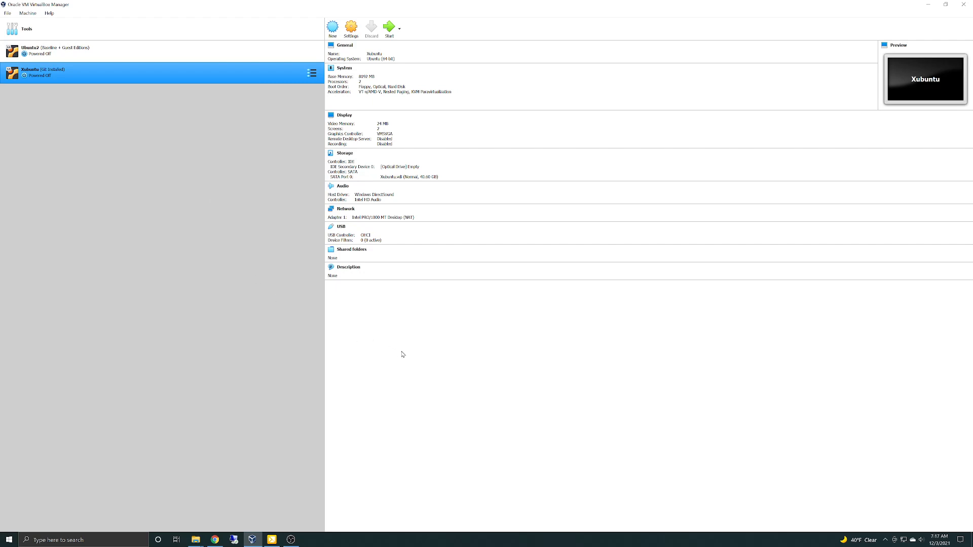
mouse_move(302, 452)
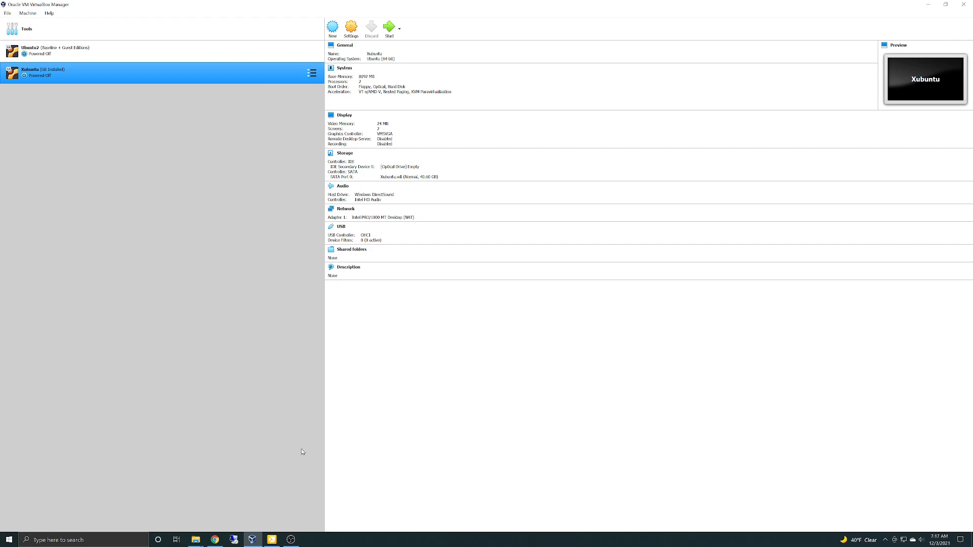
mouse_move(291, 539)
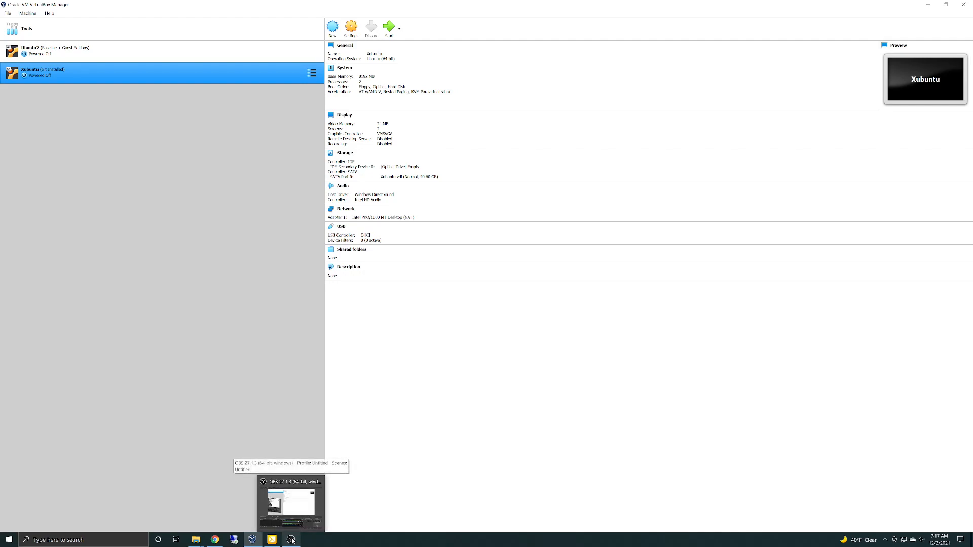